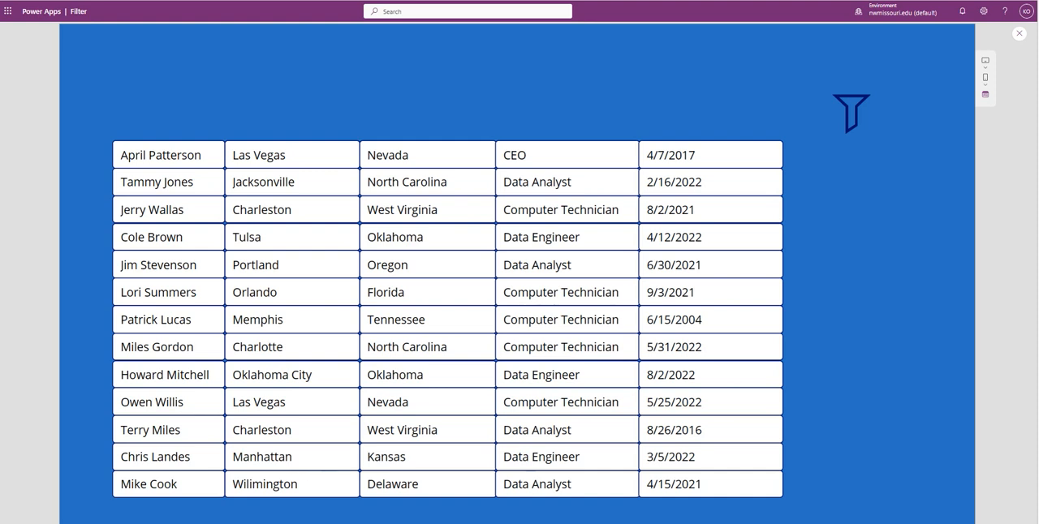
In preview, open the filter pane, filter City to Charlotte, then keep State set to All.
click(851, 111)
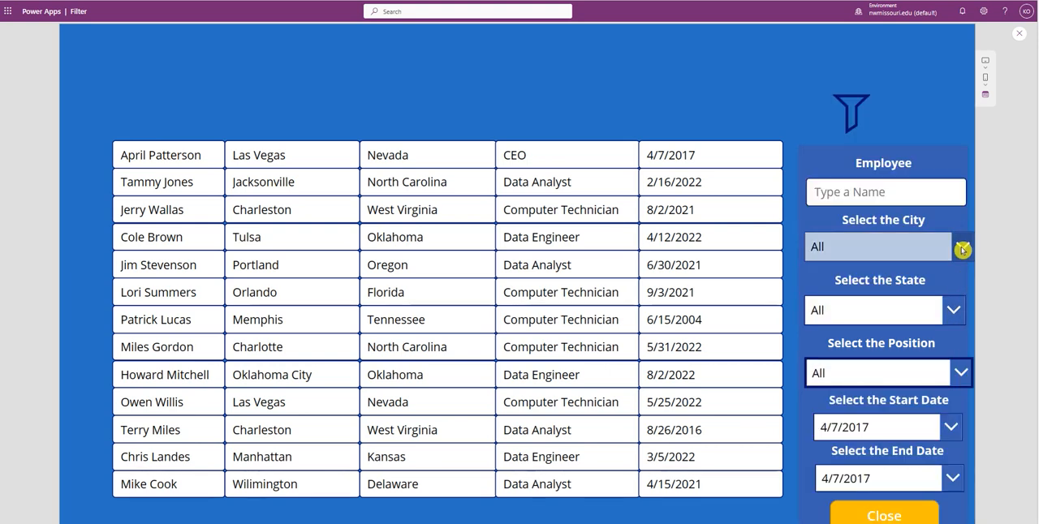
click(962, 247)
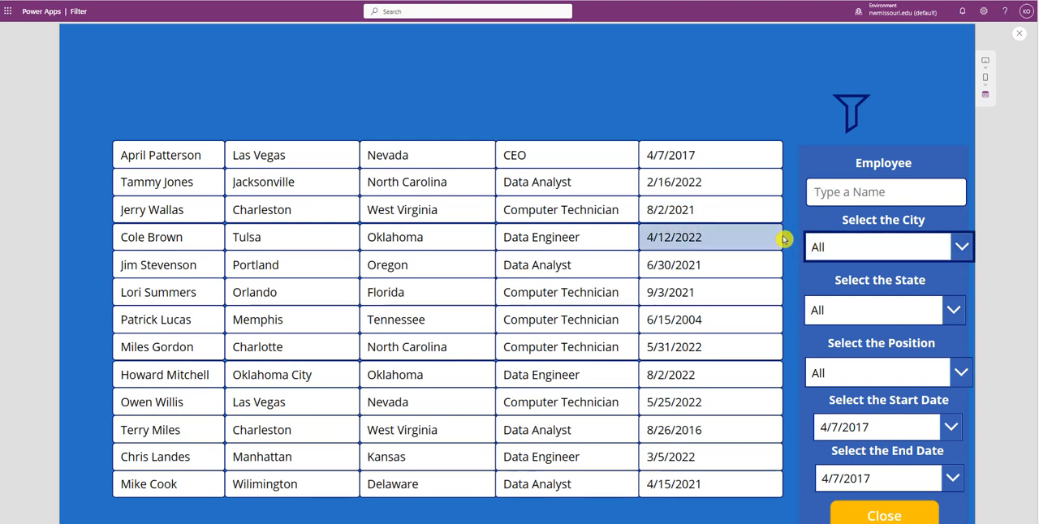
click(960, 246)
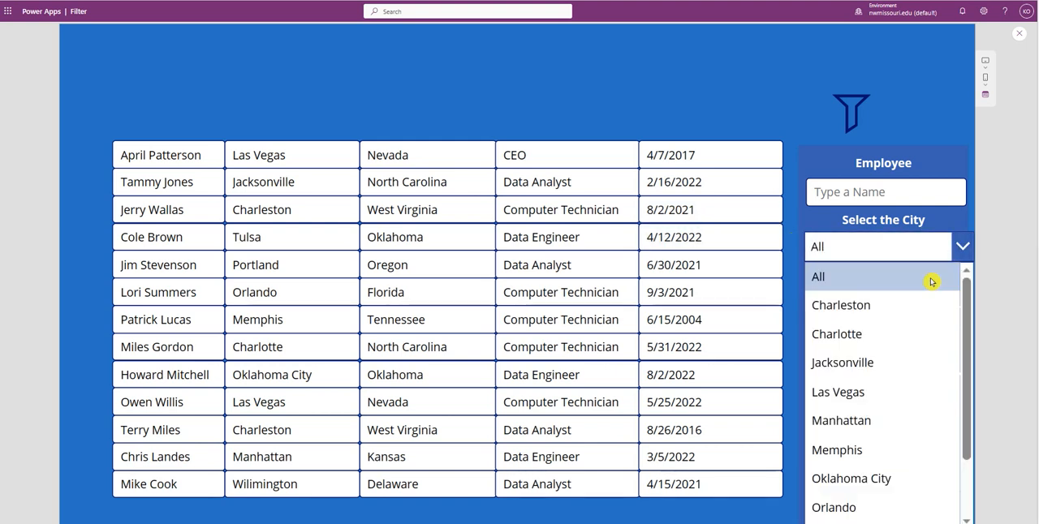
click(836, 333)
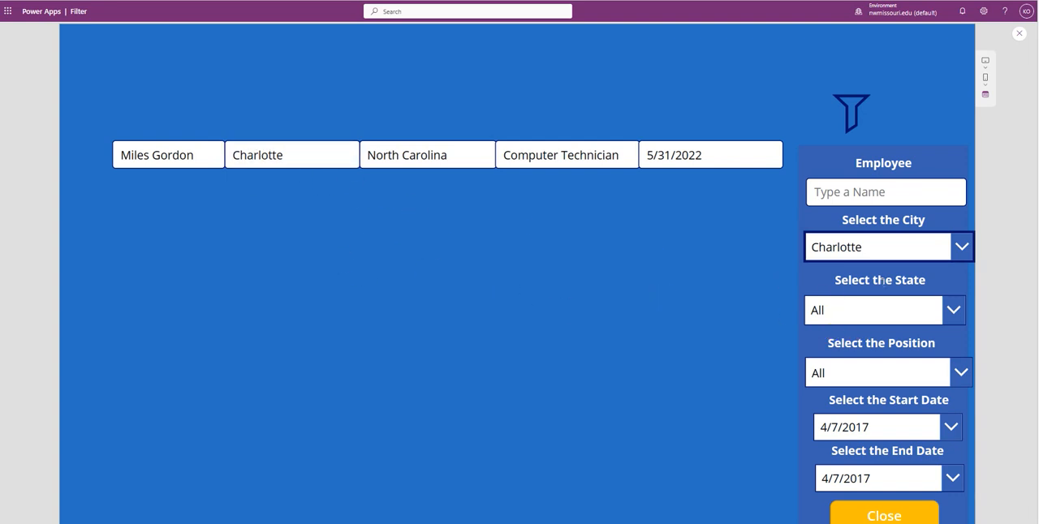
click(888, 247)
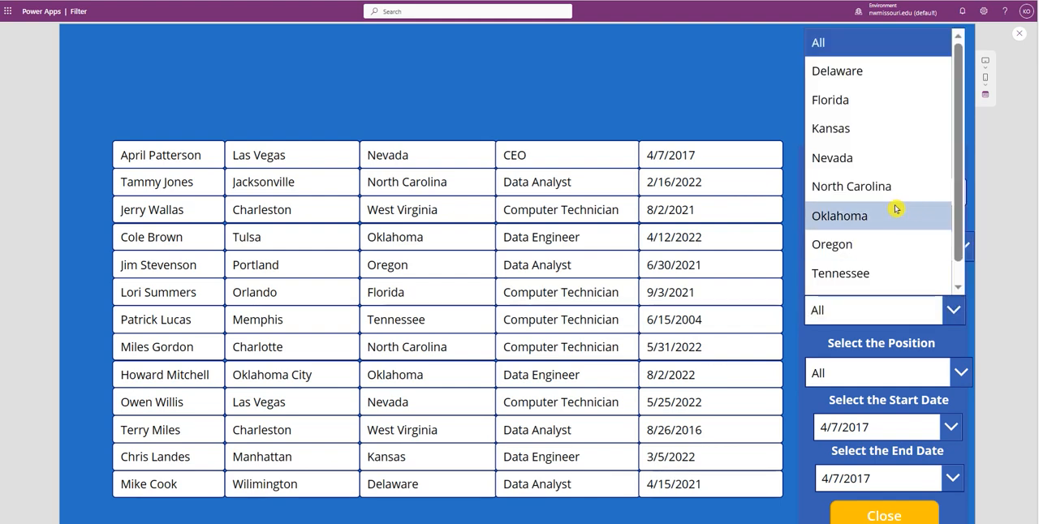
click(839, 215)
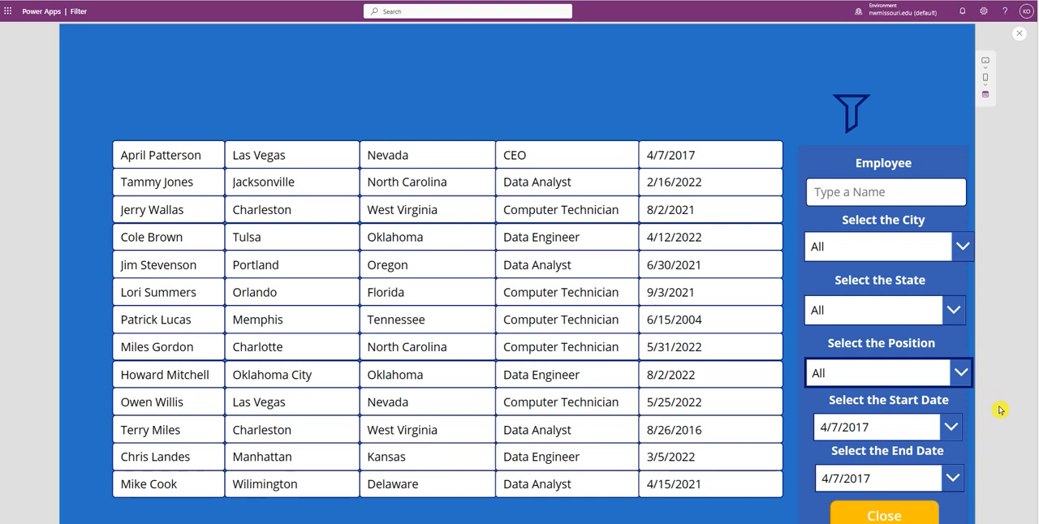
mouse_move(979, 275)
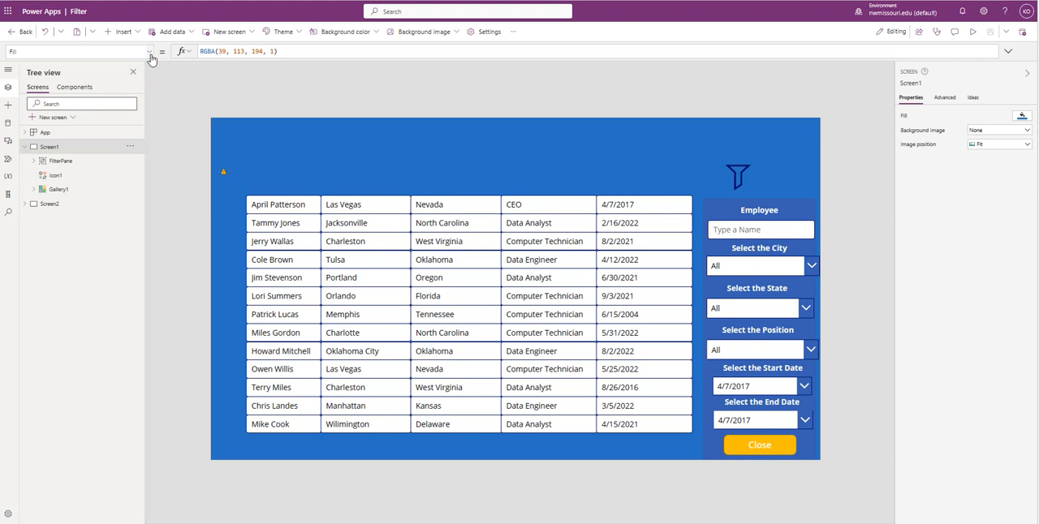
Show Screen1's OnVisible formula building CollectCity, CollectState and CollectPosition in the expanded formula bar.
click(149, 51)
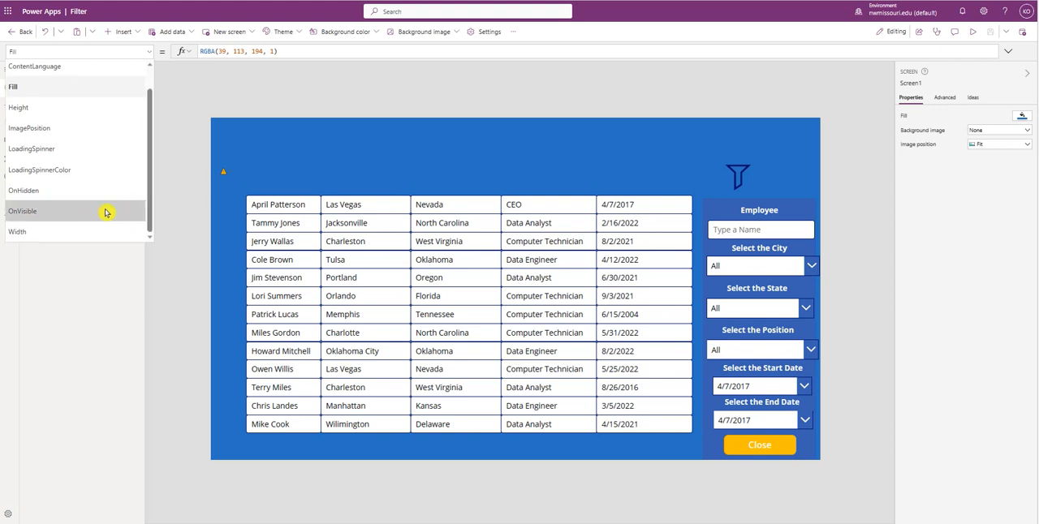
click(23, 211)
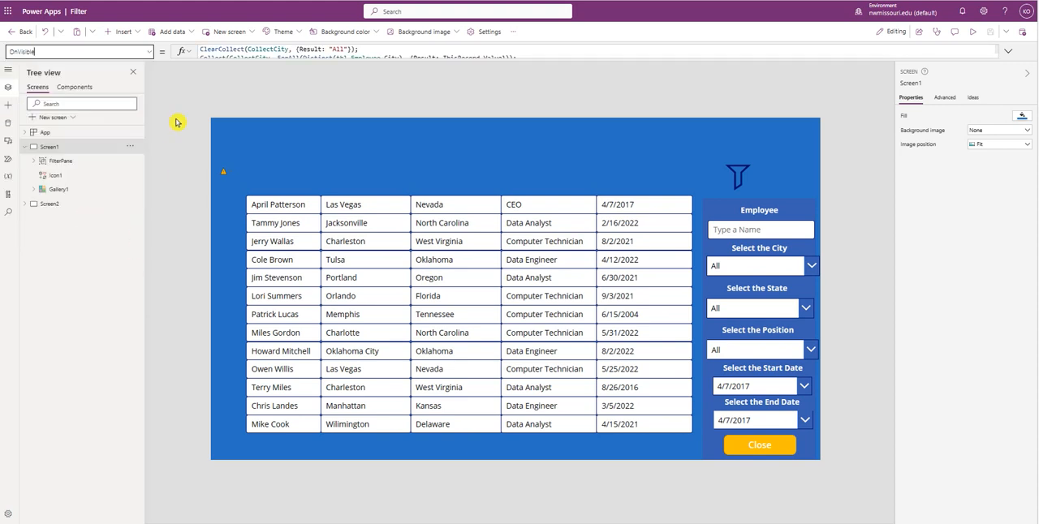
click(1006, 51)
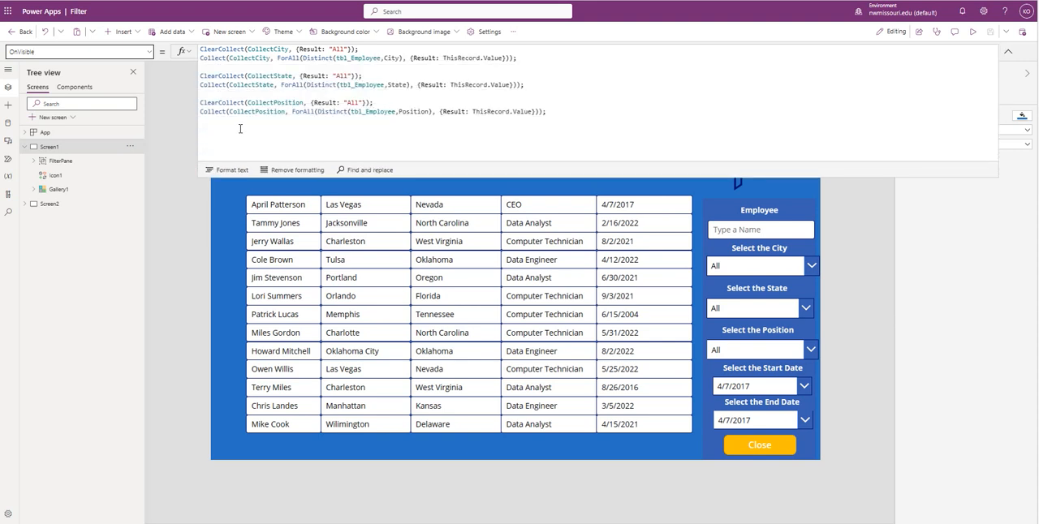
mouse_move(187, 128)
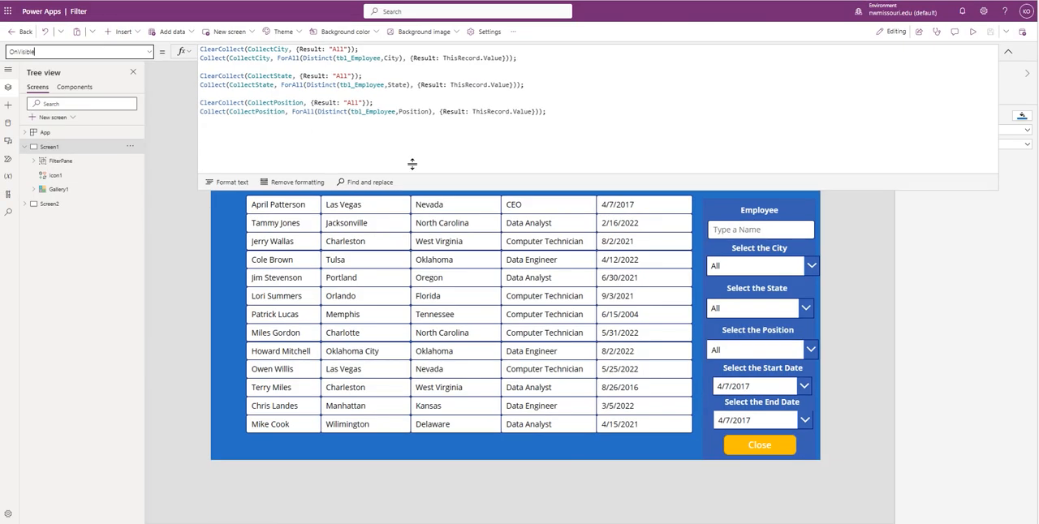
In the Variables pane, expand Collections and show the CollectCity collection's options.
click(51, 147)
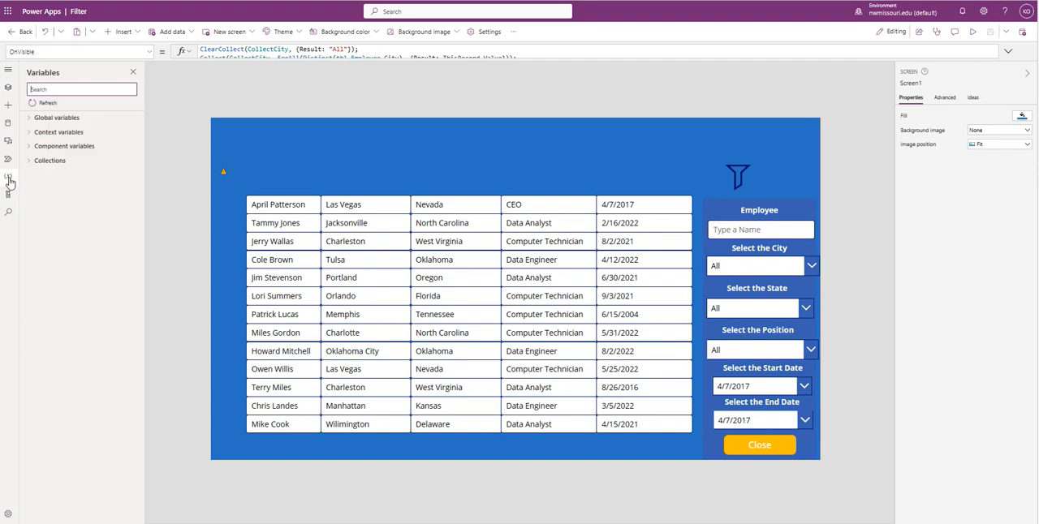
click(29, 160)
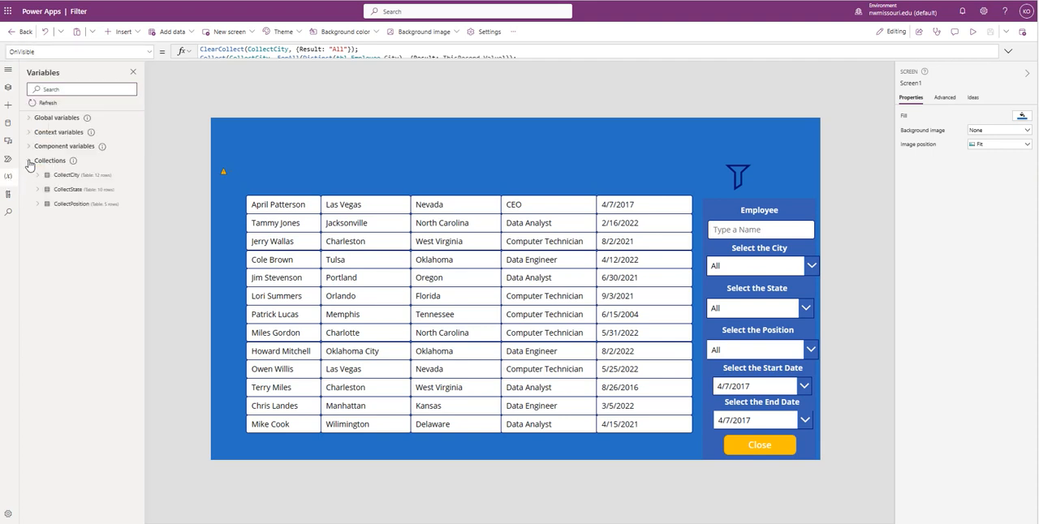
click(131, 176)
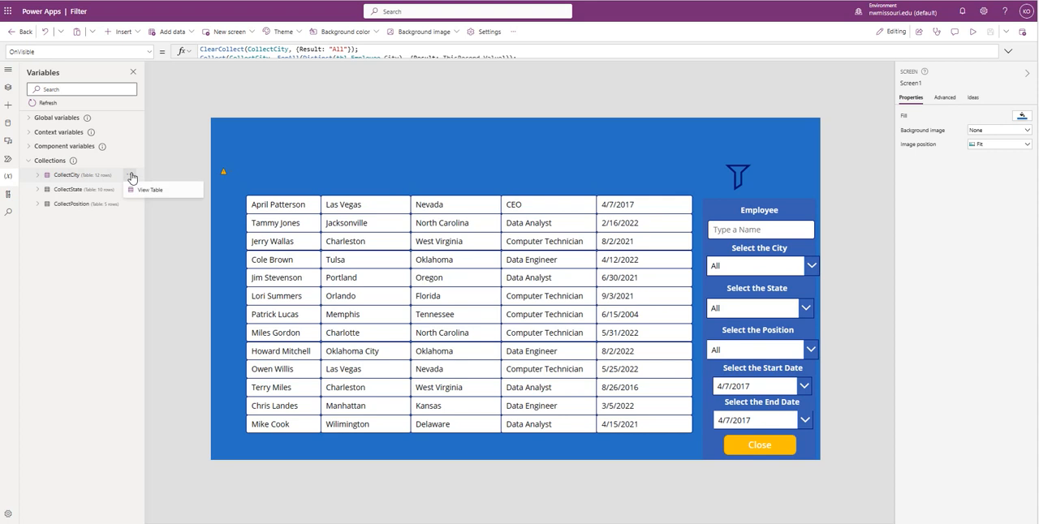
click(150, 189)
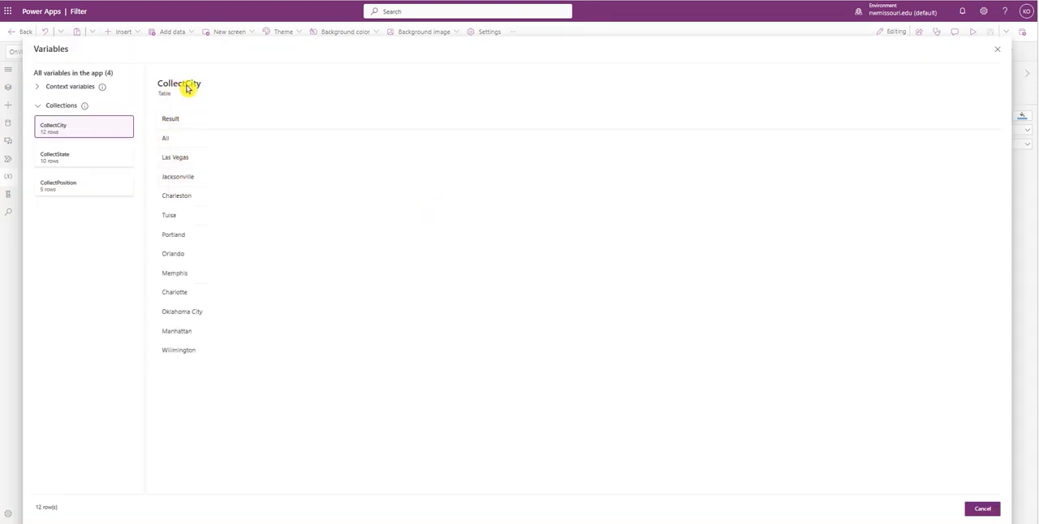
mouse_move(91, 211)
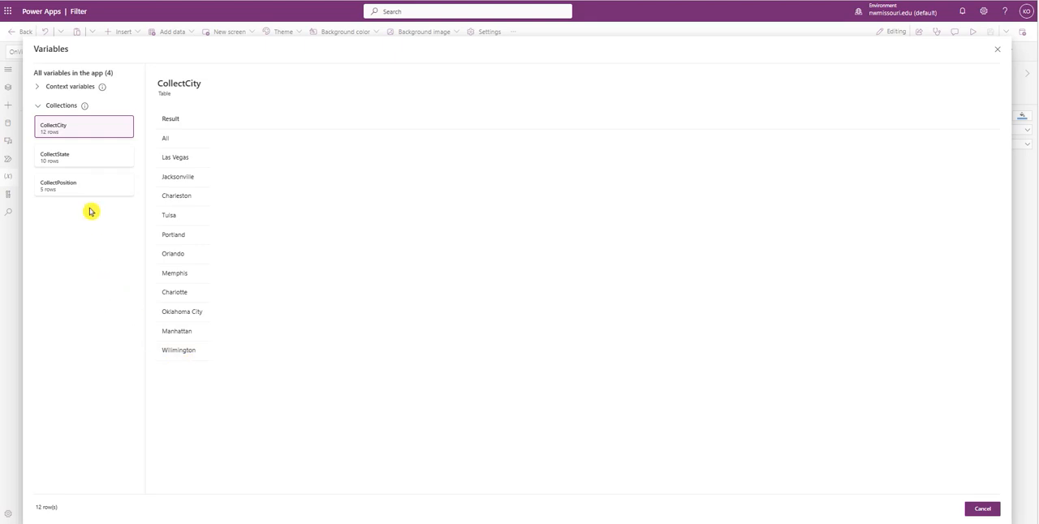
mouse_move(69, 271)
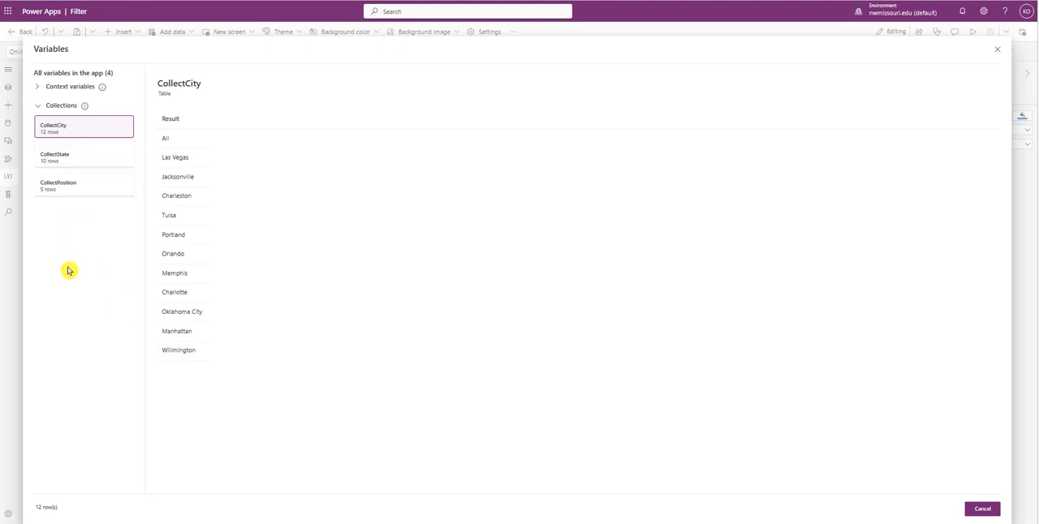
mouse_move(69, 265)
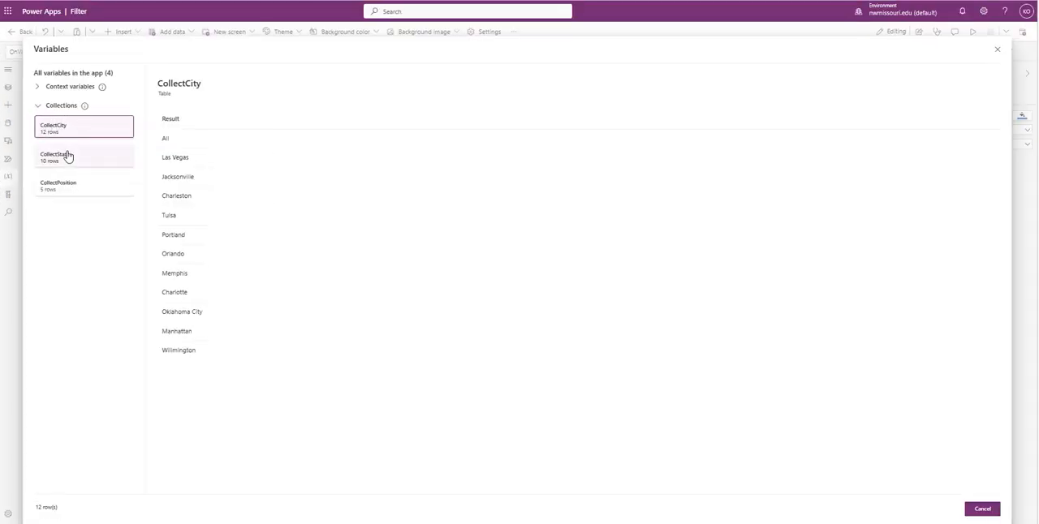
click(83, 155)
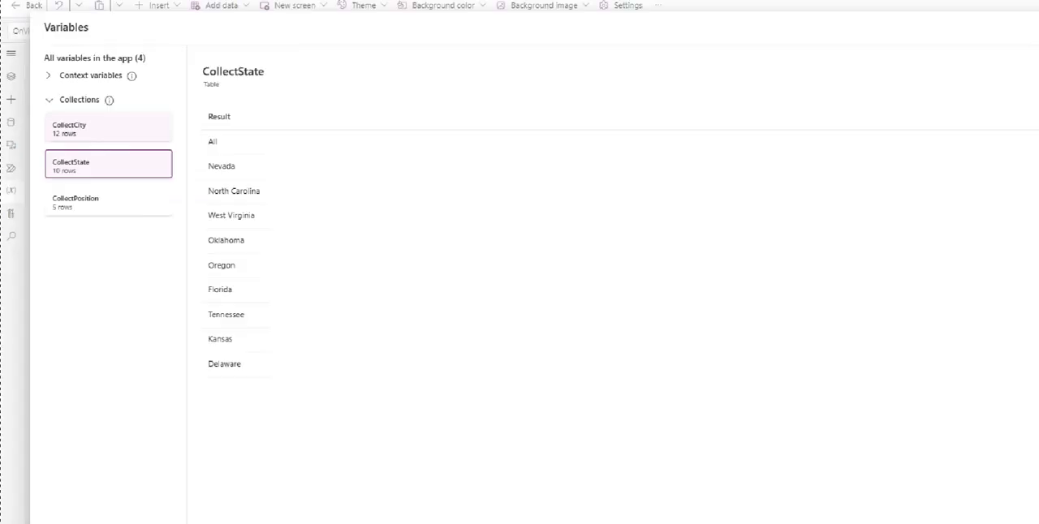
click(74, 185)
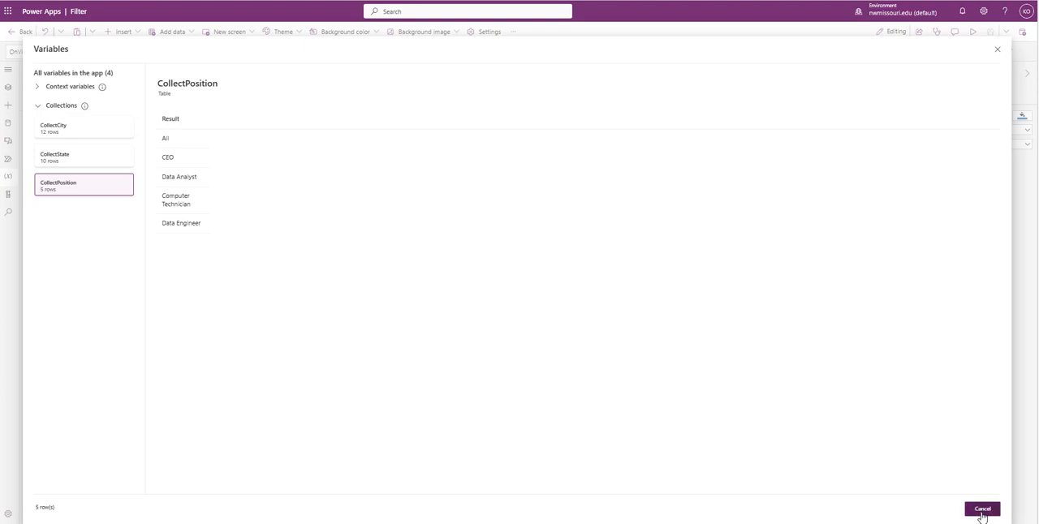
click(981, 509)
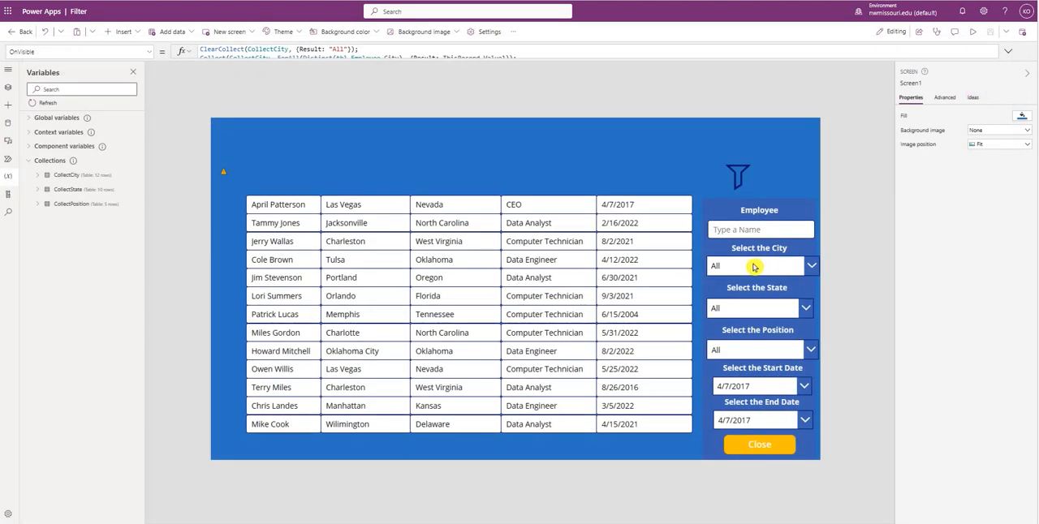
Select the City dropdown to show its Items formula SortByColumns(CollectCity, "Result").
click(755, 265)
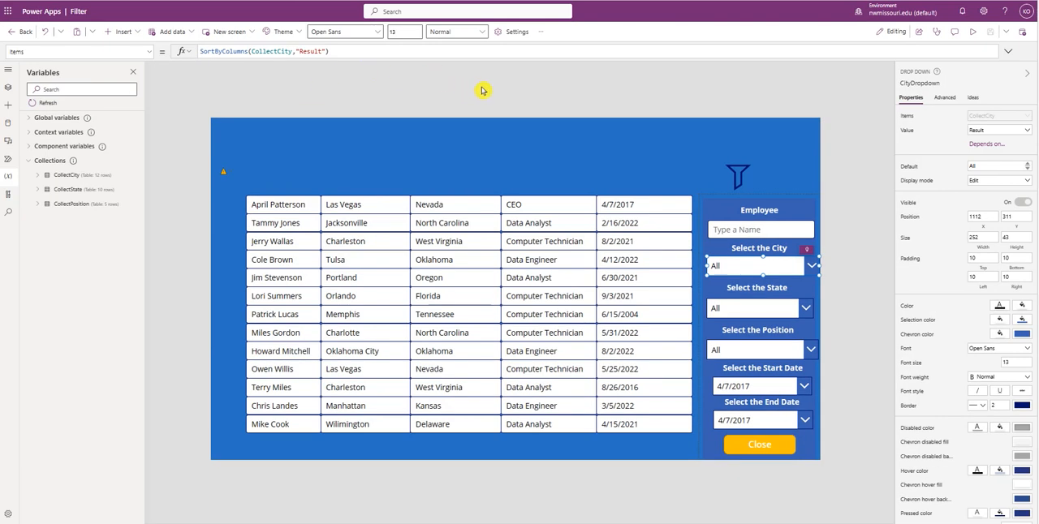
mouse_move(301, 87)
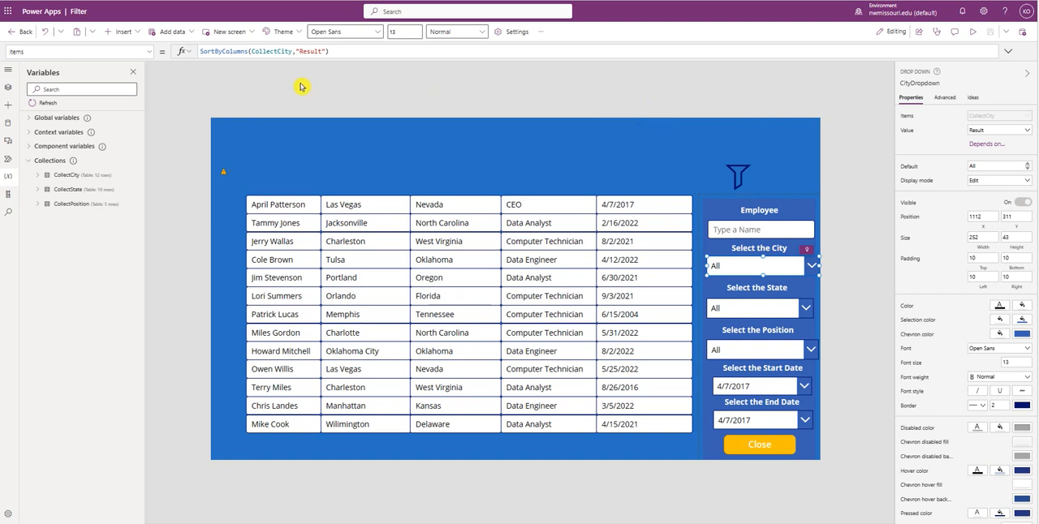
mouse_move(486, 152)
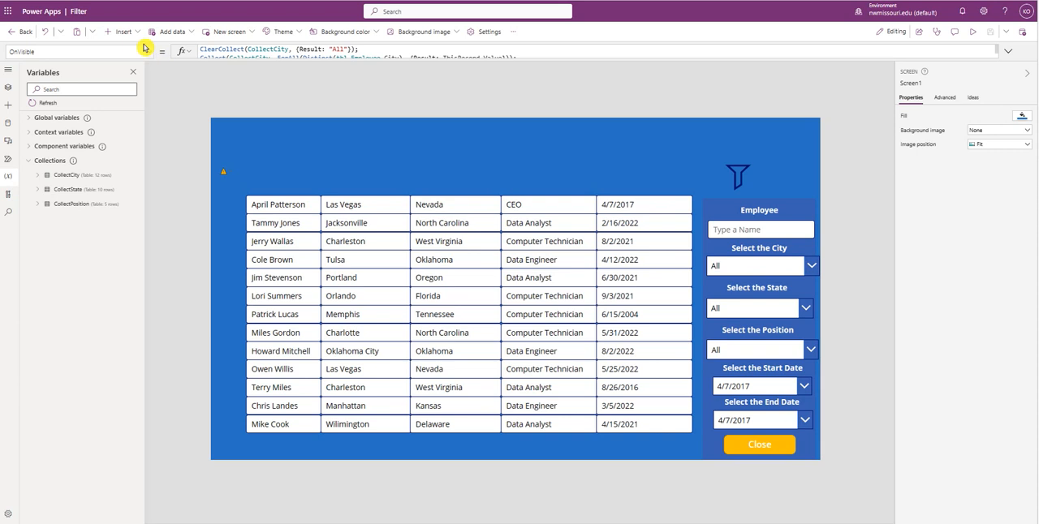
Open Screen1's property list to return to the OnVisible formula.
click(147, 51)
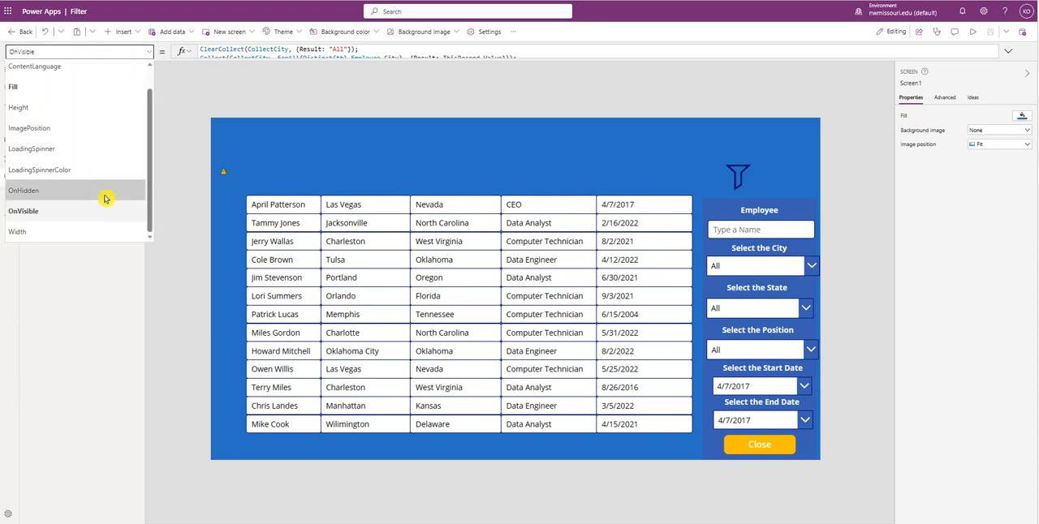